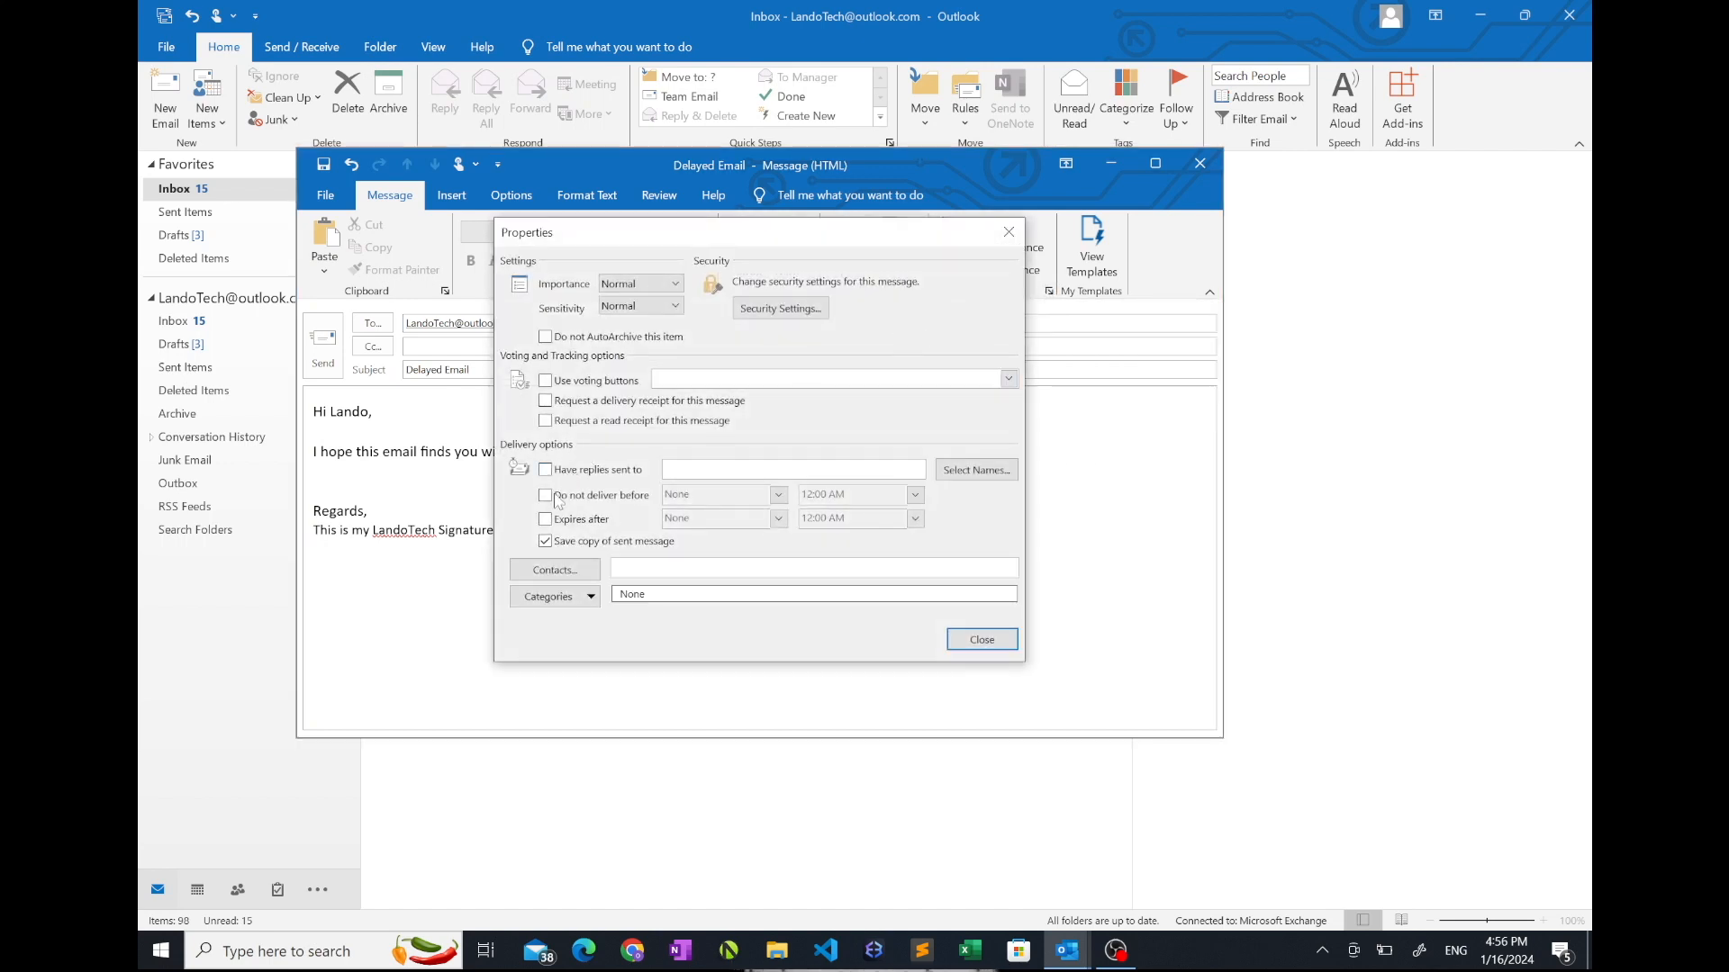
# - Hold the Delayed Email until 5:00 PM on 1/16/2024 via 'Do not deliver before', then close Properties
pyautogui.click(544, 495)
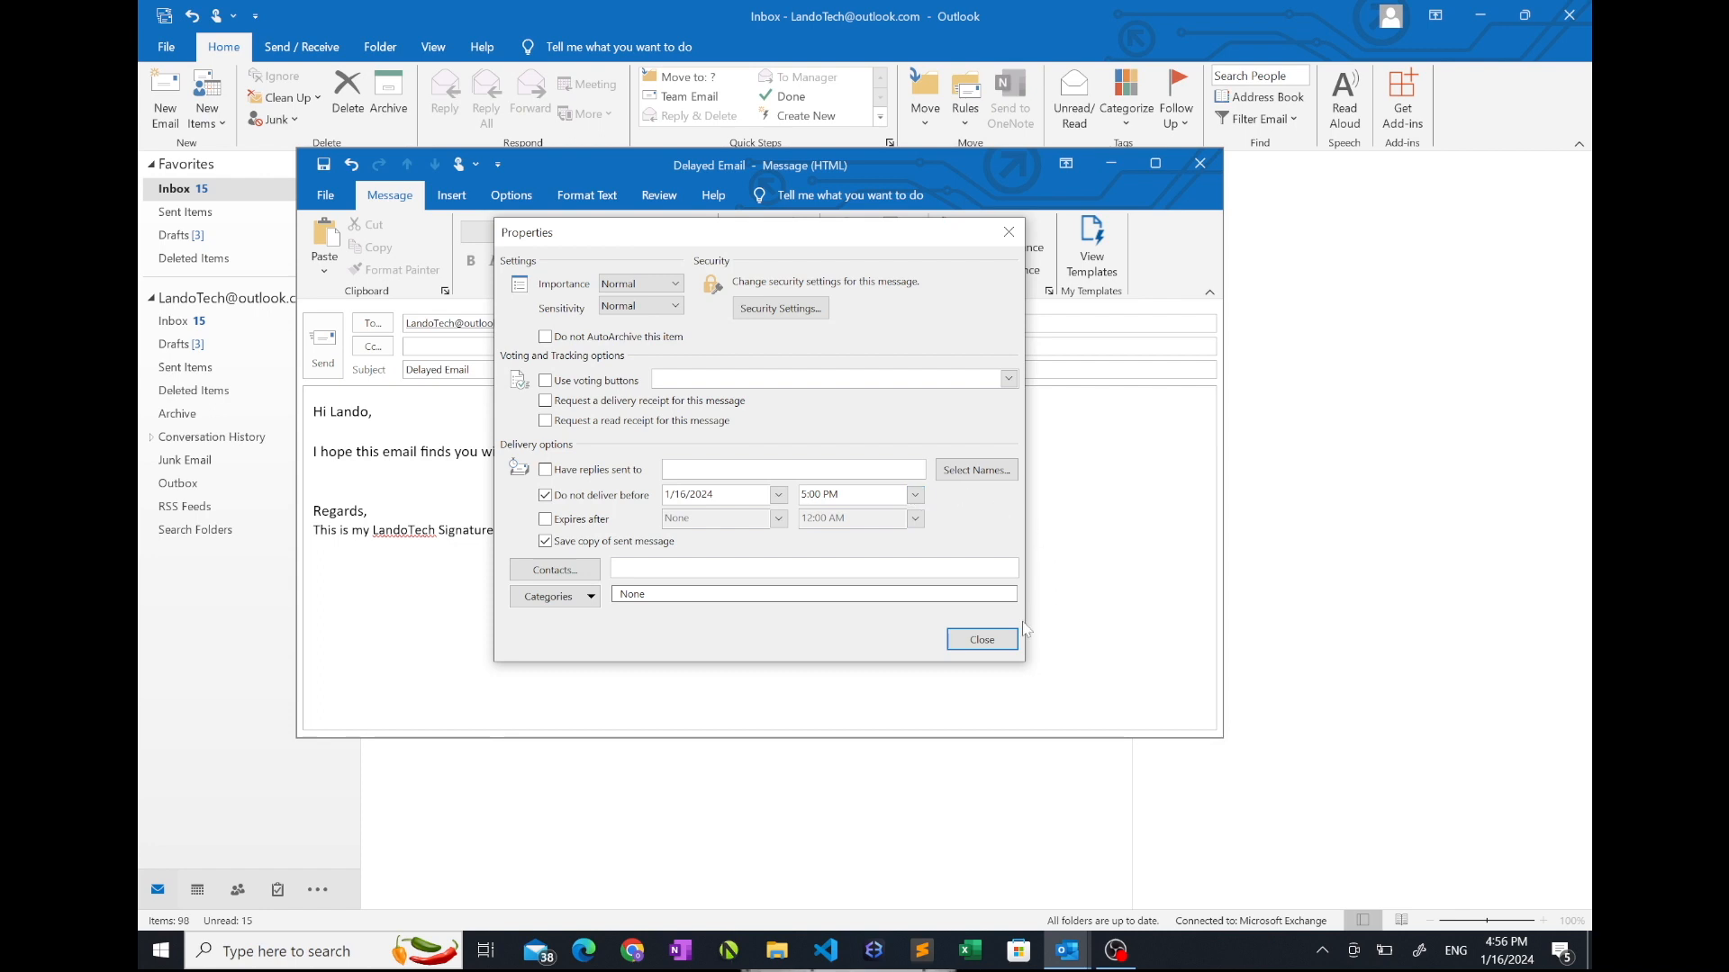
pyautogui.click(979, 639)
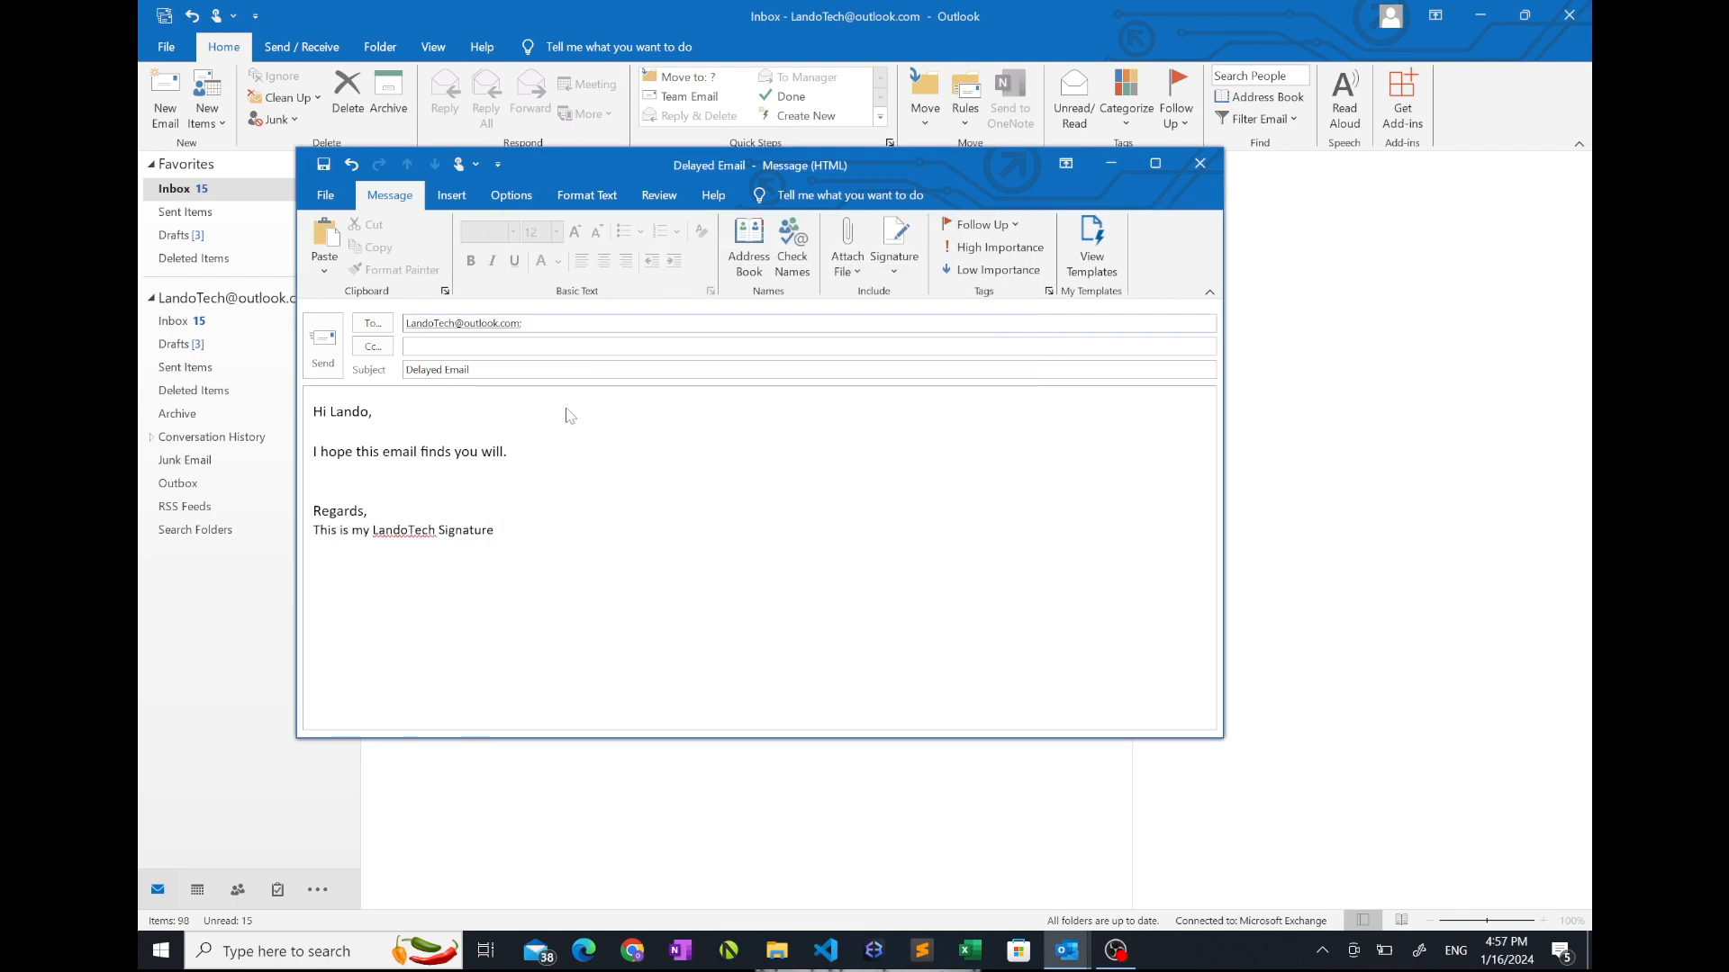